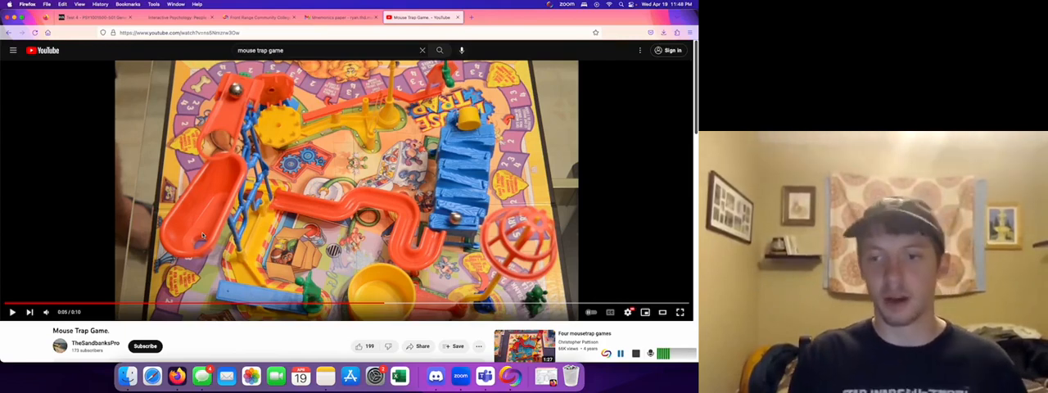
mouse_move(600, 263)
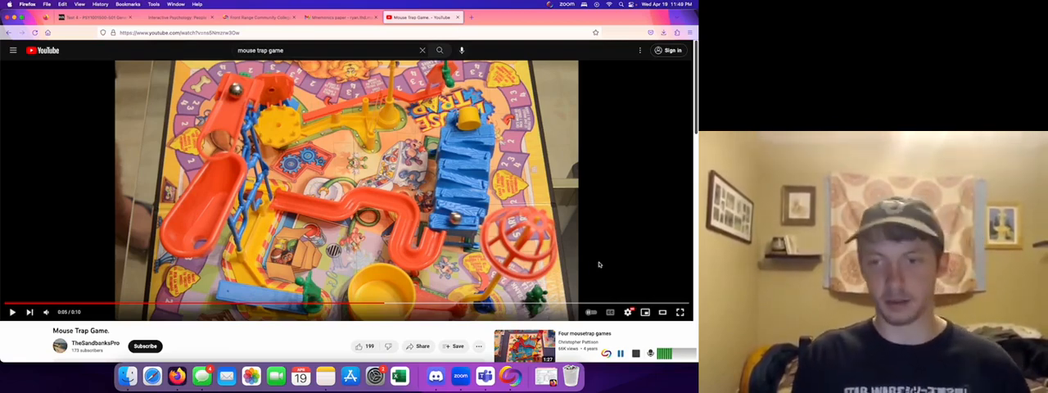
mouse_move(592, 258)
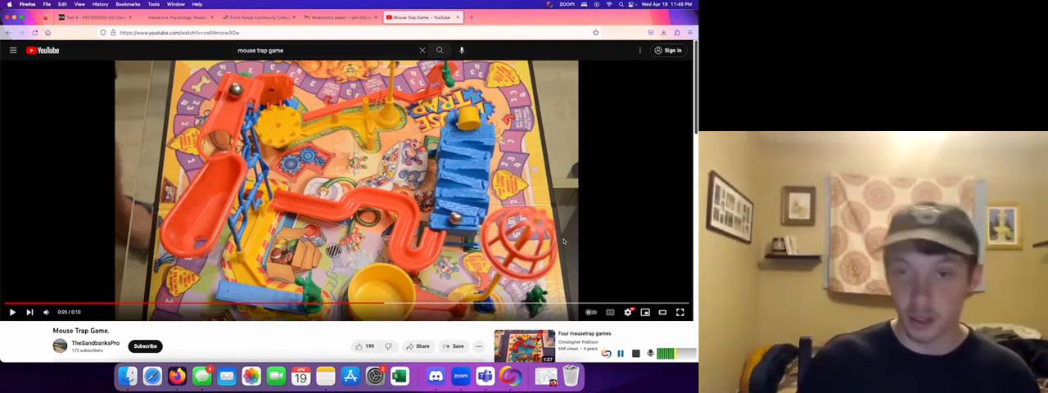
mouse_move(606, 272)
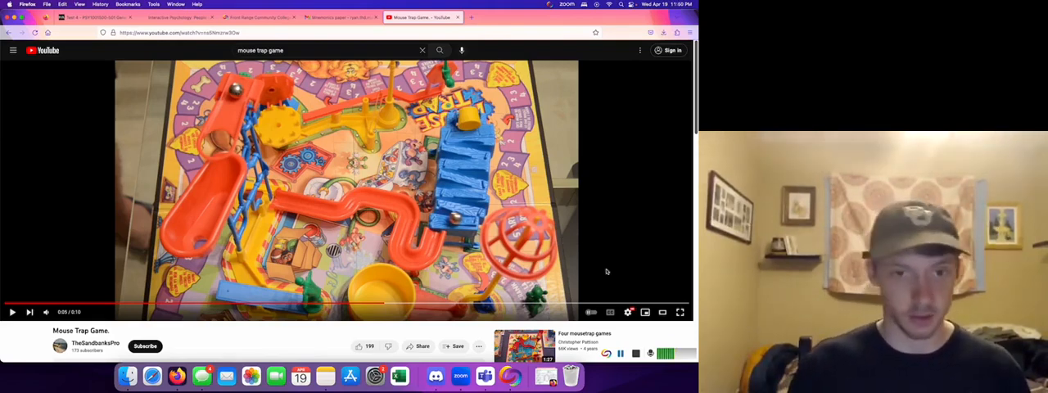